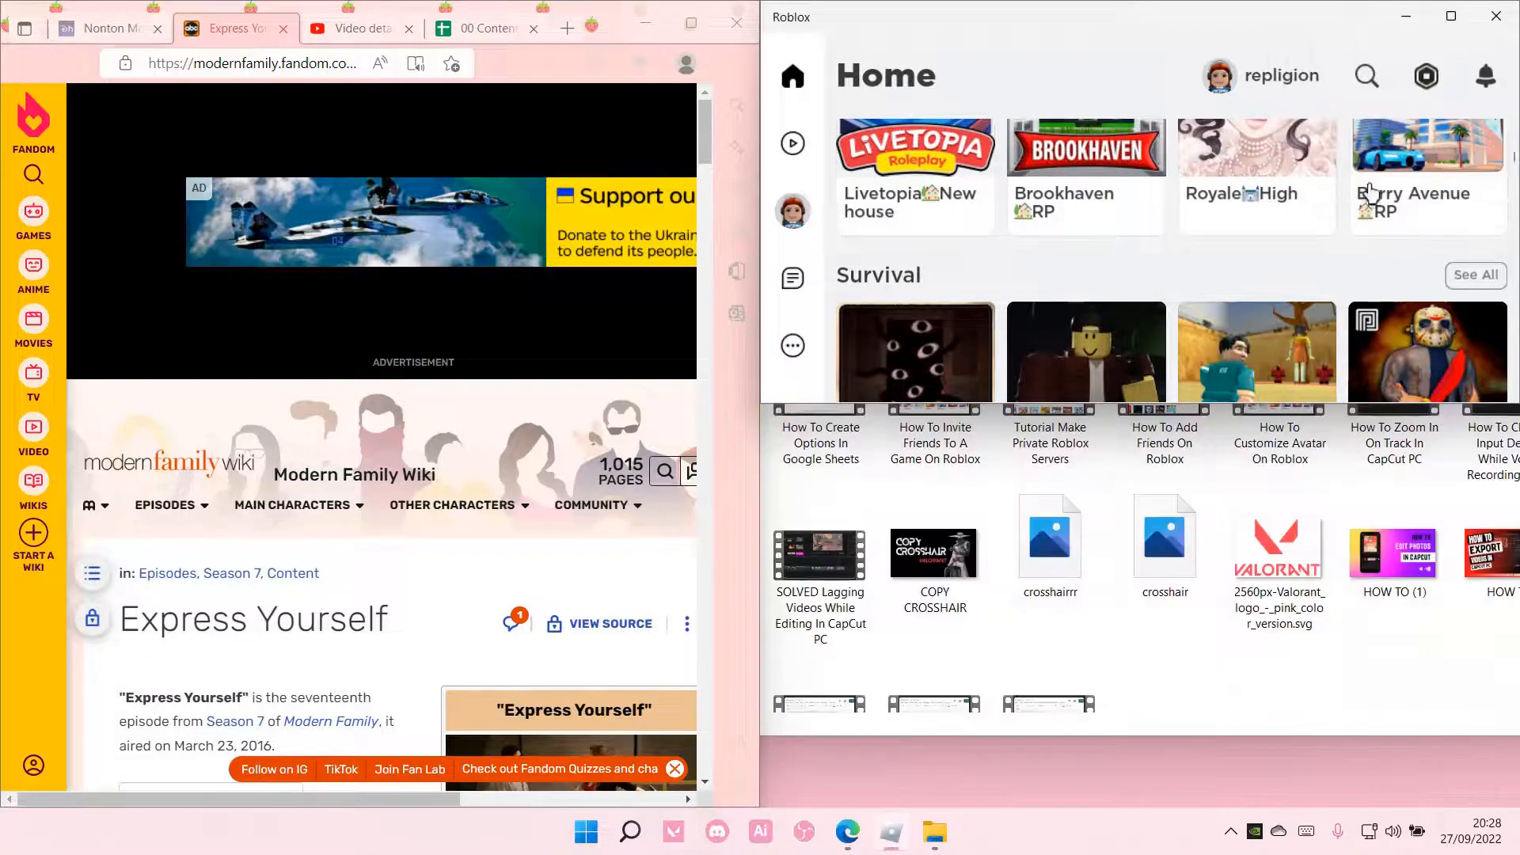
Step: Arrange browser left half, Roblox top-right, and File Explorer folder bottom-right
{"action": "left_click", "coordinate": [933, 832]}
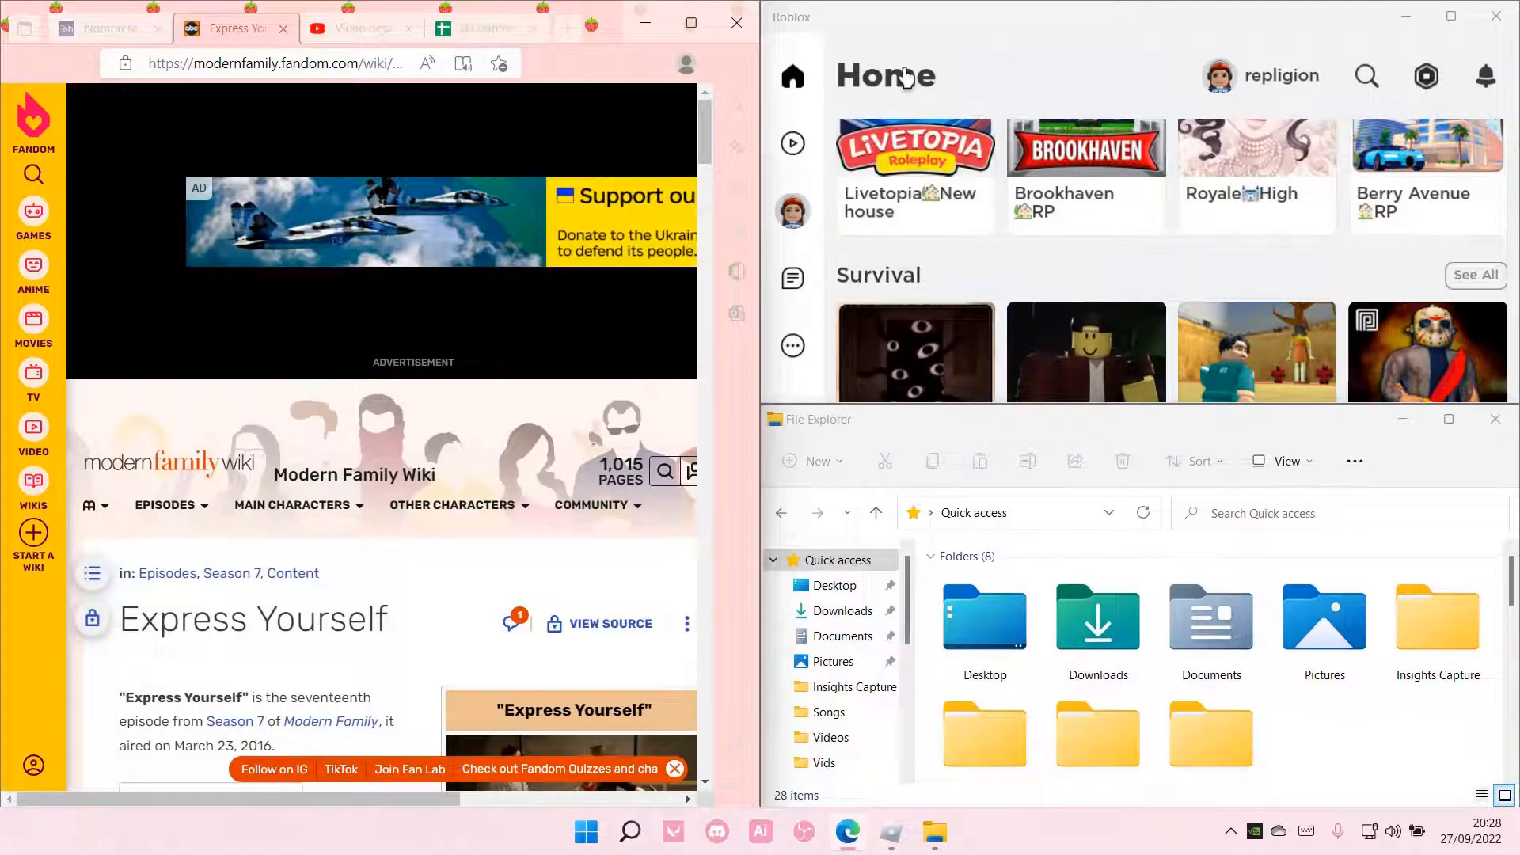
{"action": "mouse_move", "coordinate": [926, 60]}
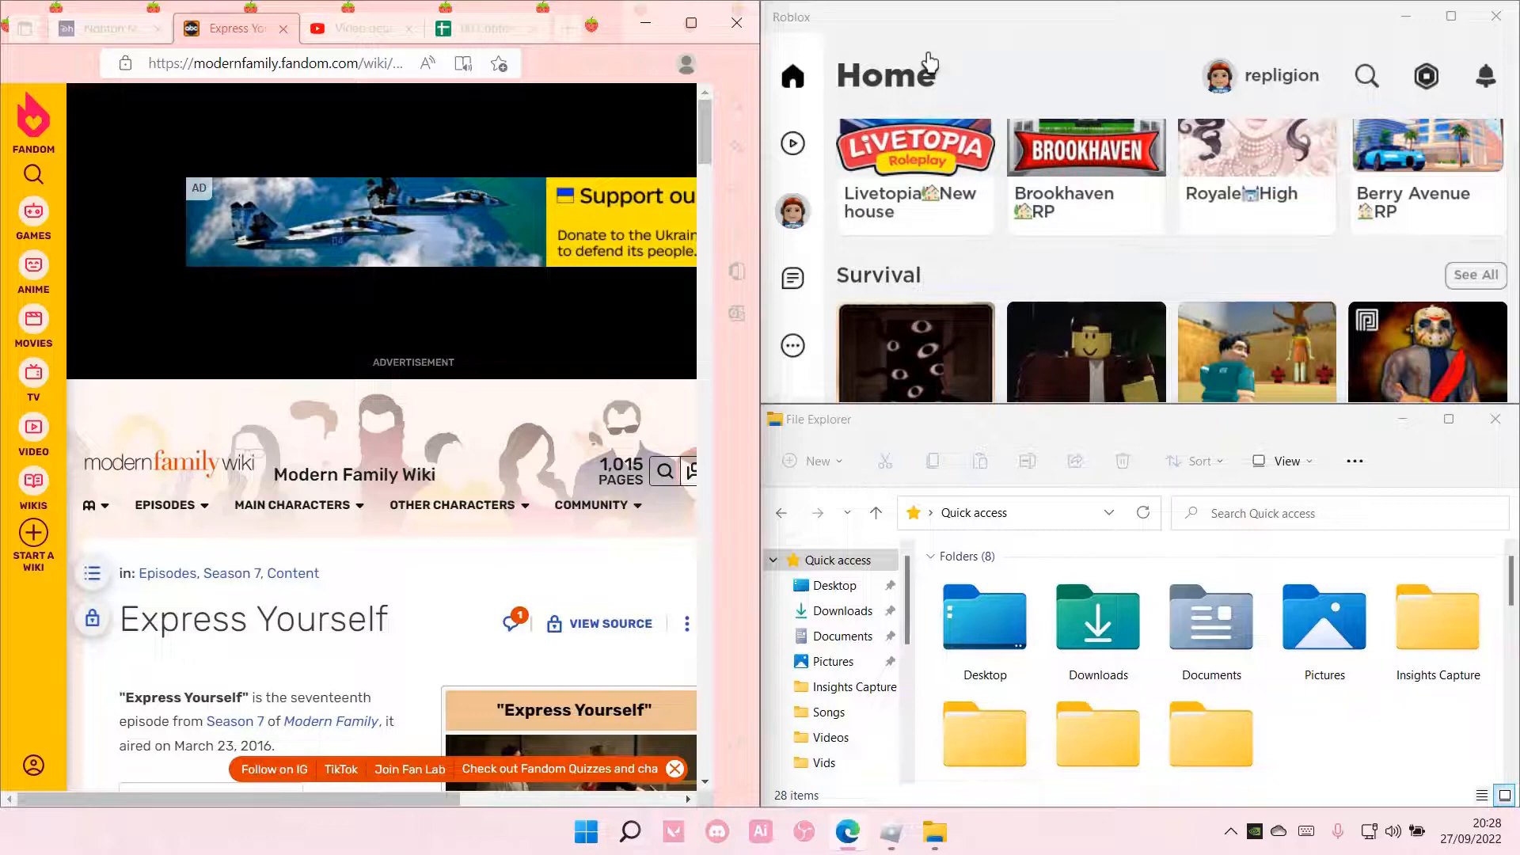